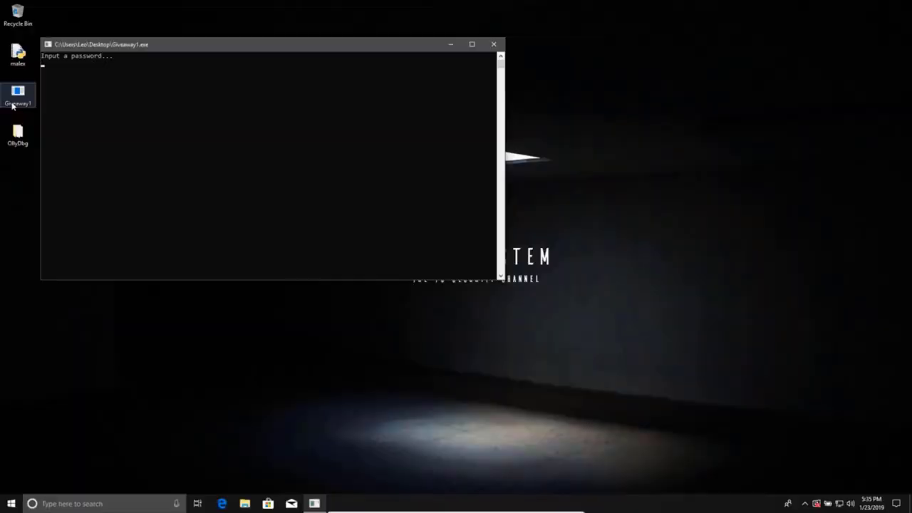
pyautogui.write('passwo')
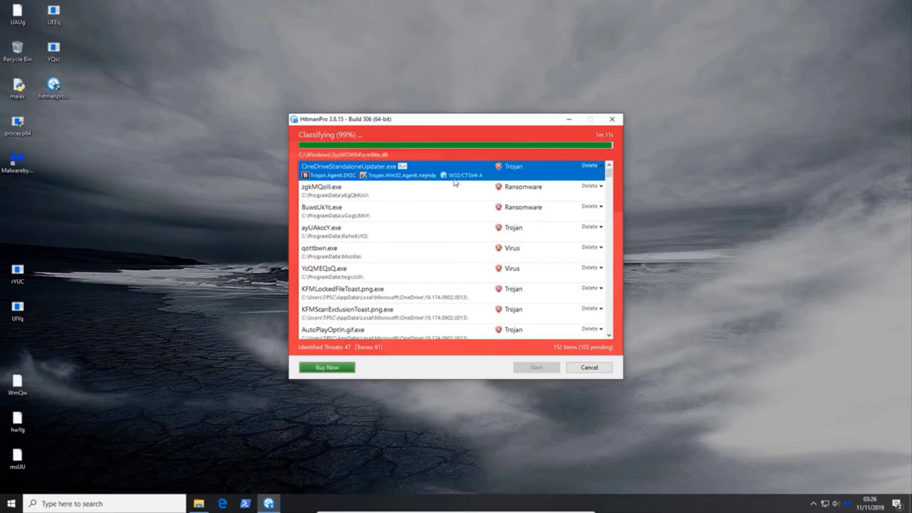
pyautogui.moveTo(452, 190)
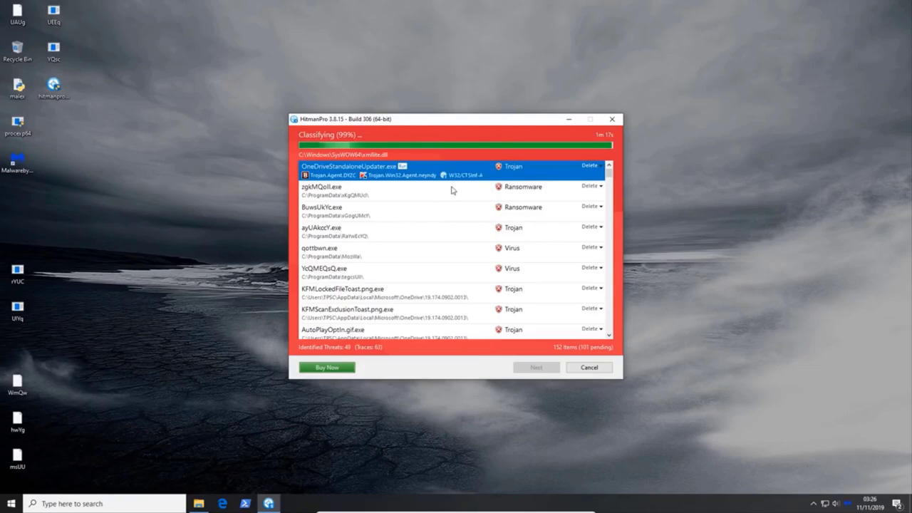